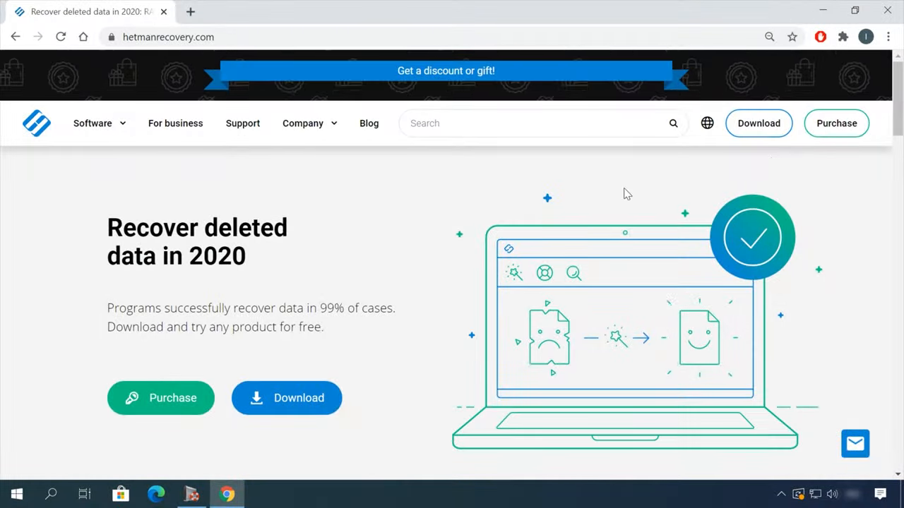
Reach the Partition Recovery 3.1 page from the Software menu and start the installer download.
scroll(down, 3)
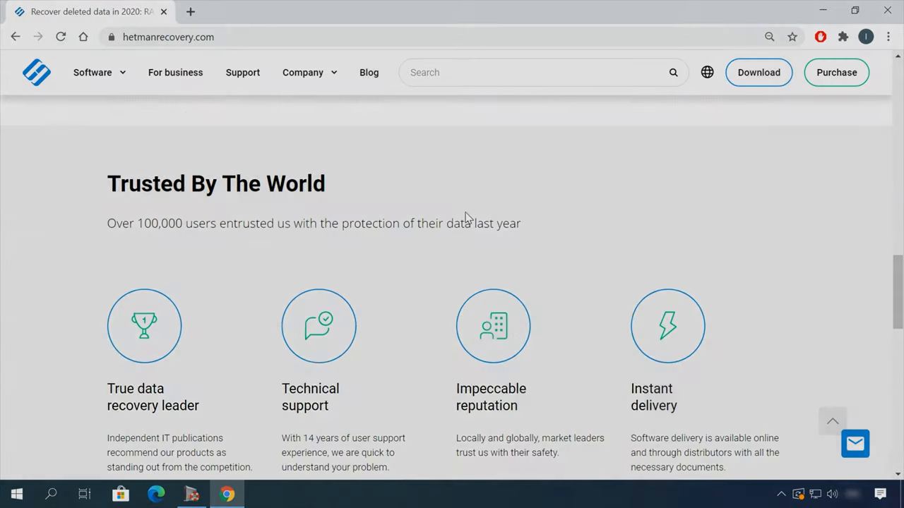
click(93, 72)
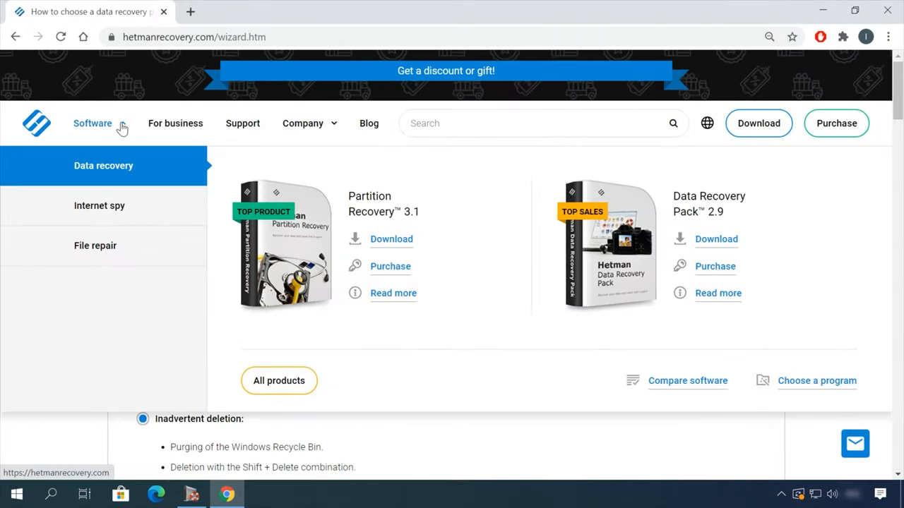
click(279, 381)
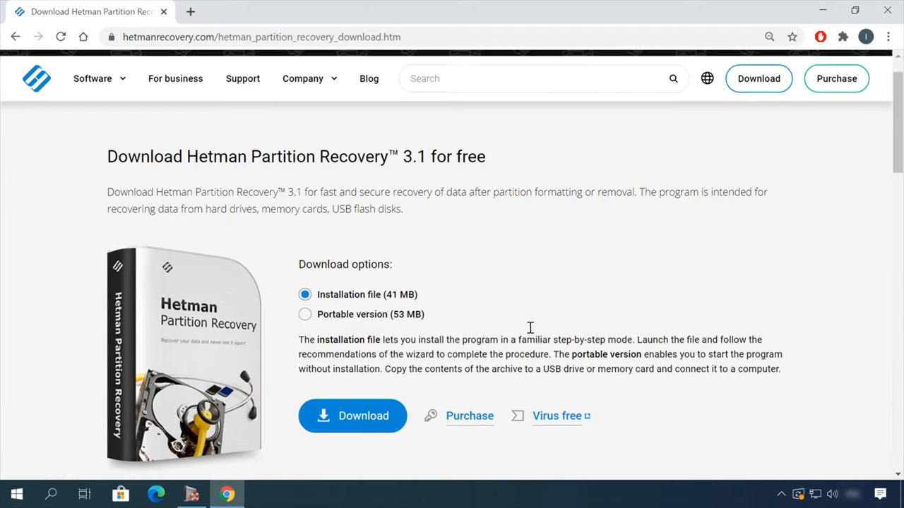
click(352, 416)
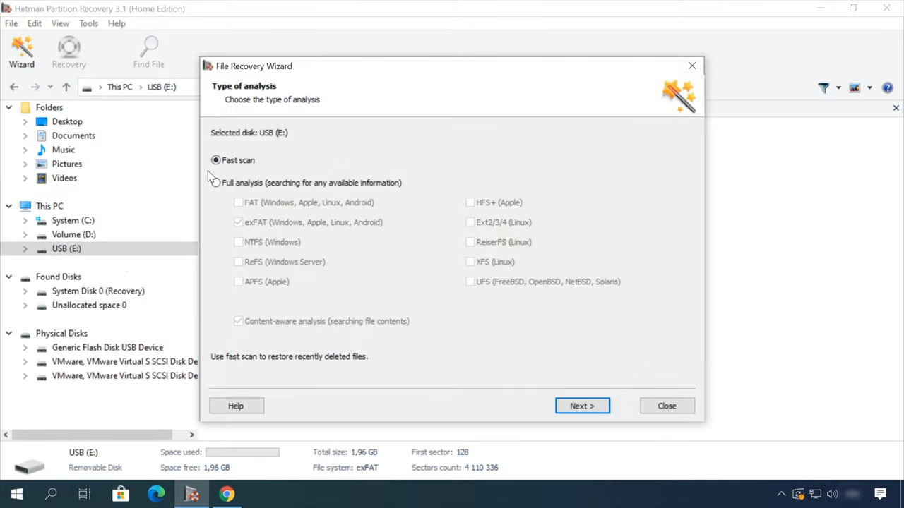
Fast-scan USB (E:), browse the Doc and Video folders, and preview Earth - 2611.mp4.
click(582, 405)
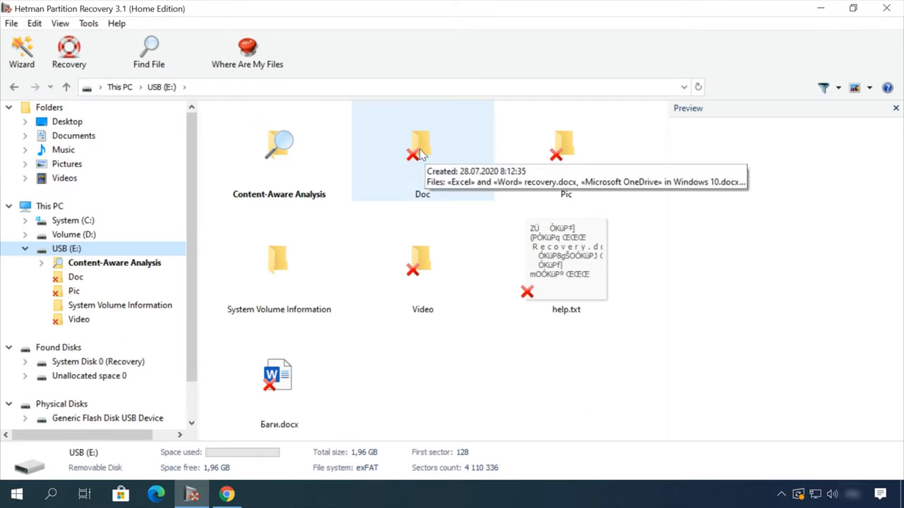
double_click(421, 149)
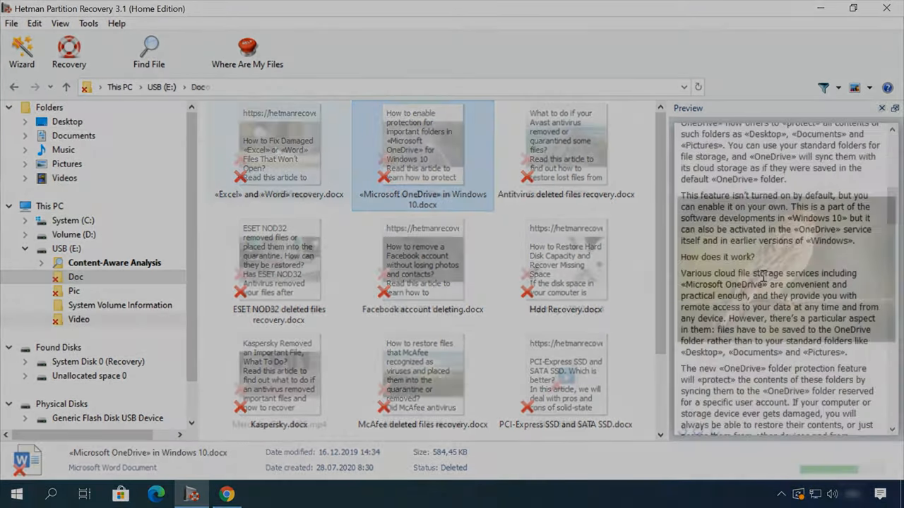
click(79, 319)
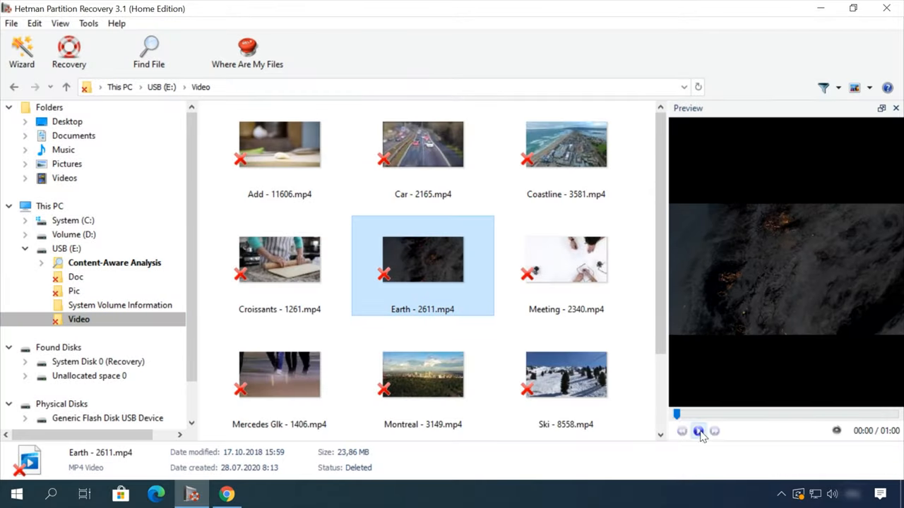
click(698, 431)
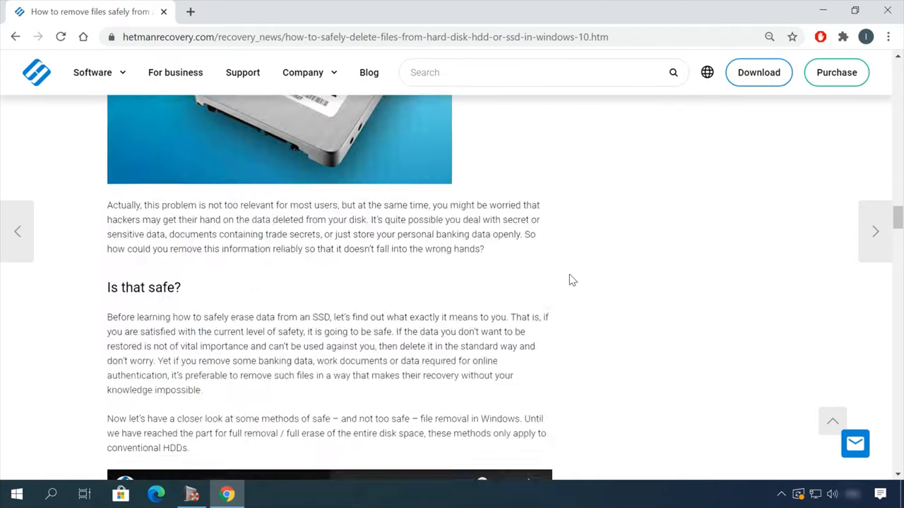
Start a support message in the chat widget, beginning with 'He'.
text(He)
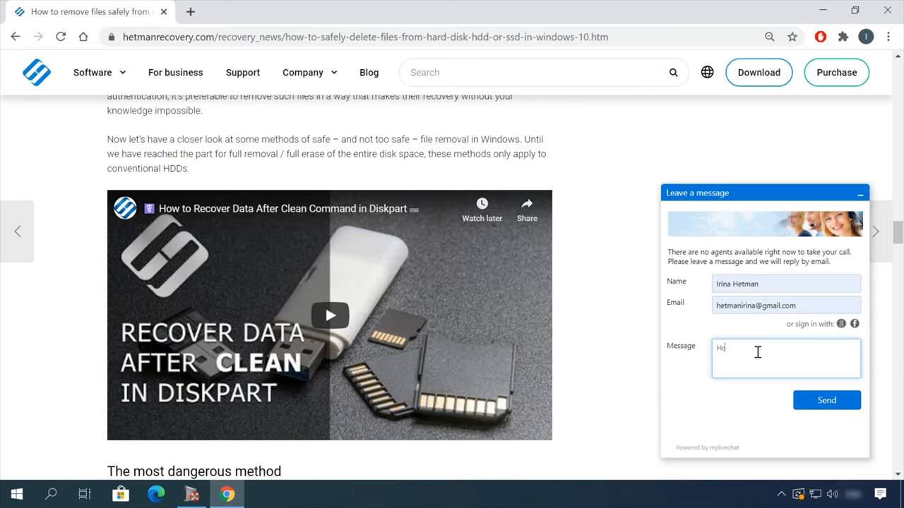
click(862, 14)
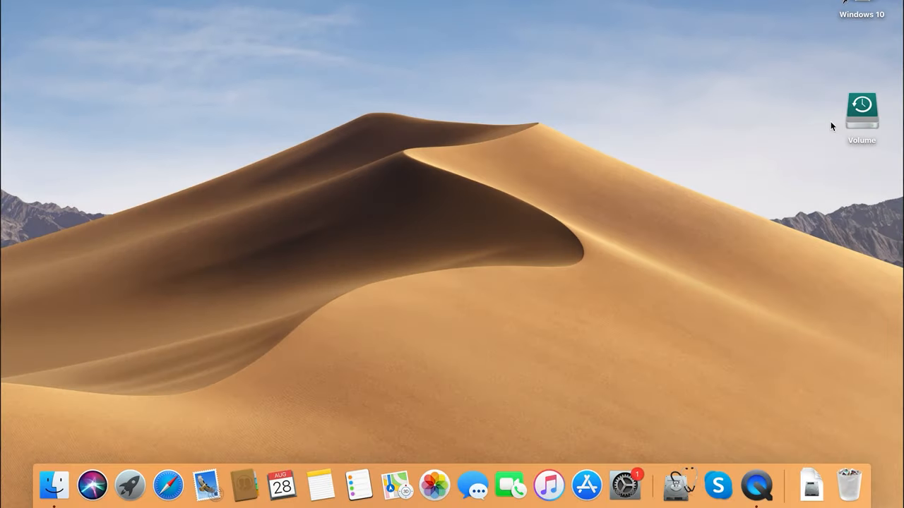
Restore all Documents recordings from the 10:22 Time Machine snapshot on the Volume backup disk.
click(862, 110)
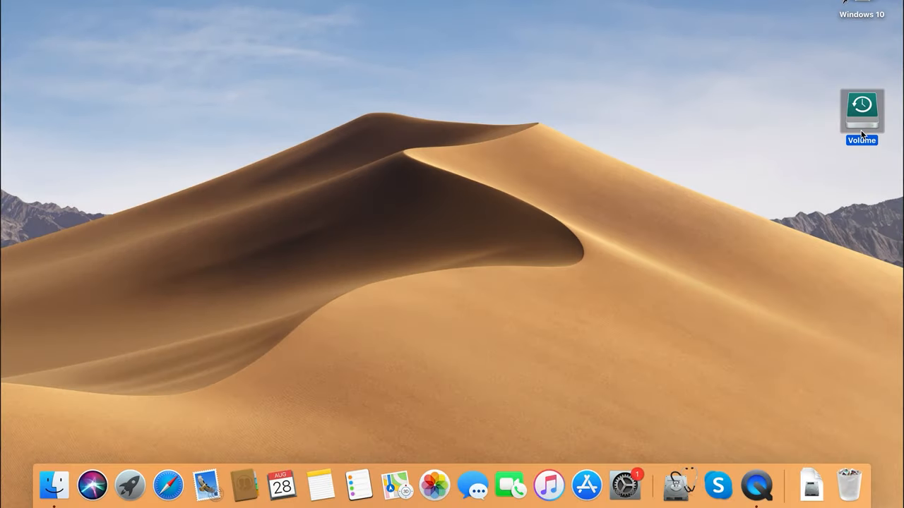
mouse_move(875, 161)
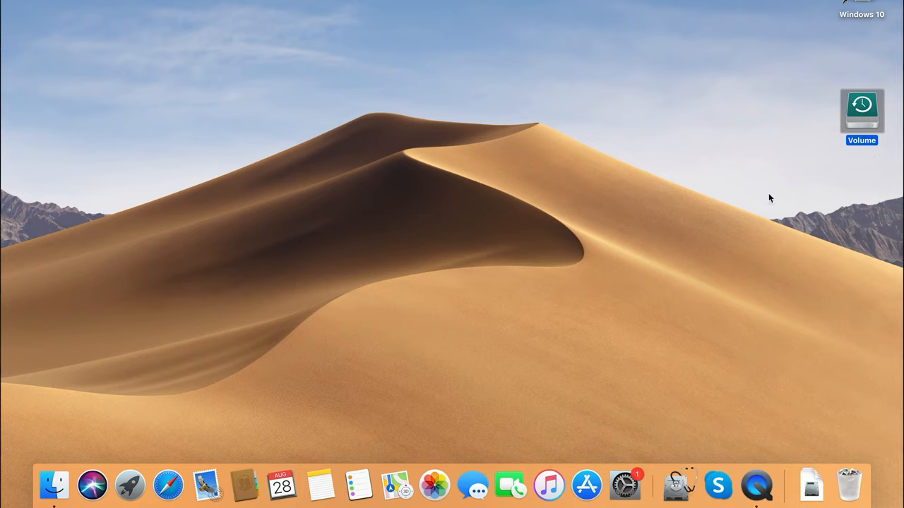
mouse_move(130, 486)
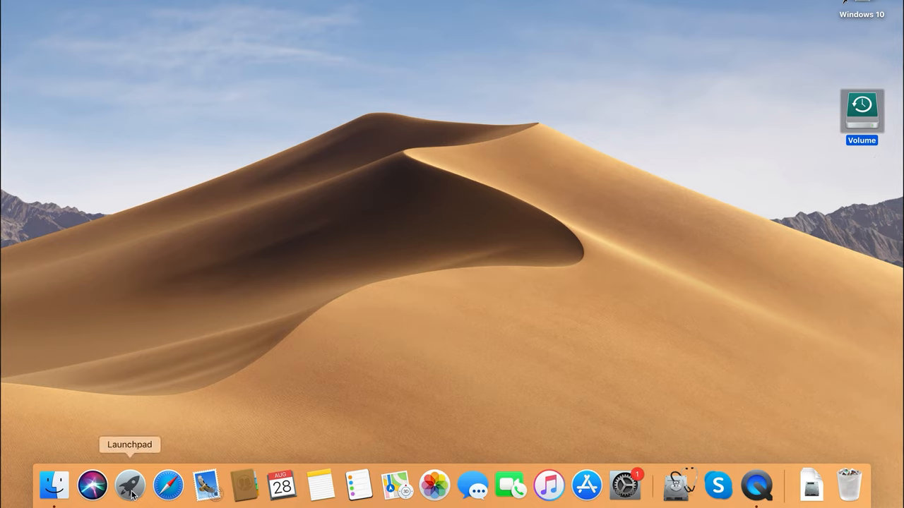
click(129, 486)
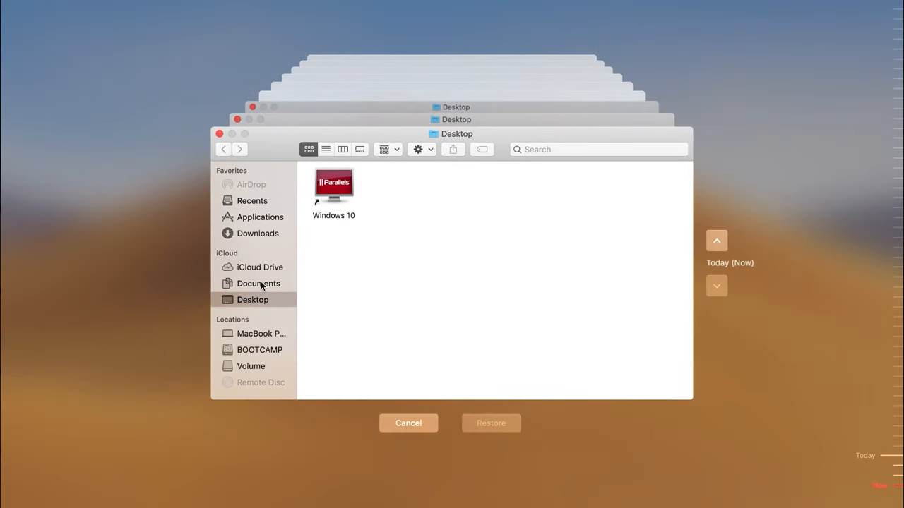
click(259, 282)
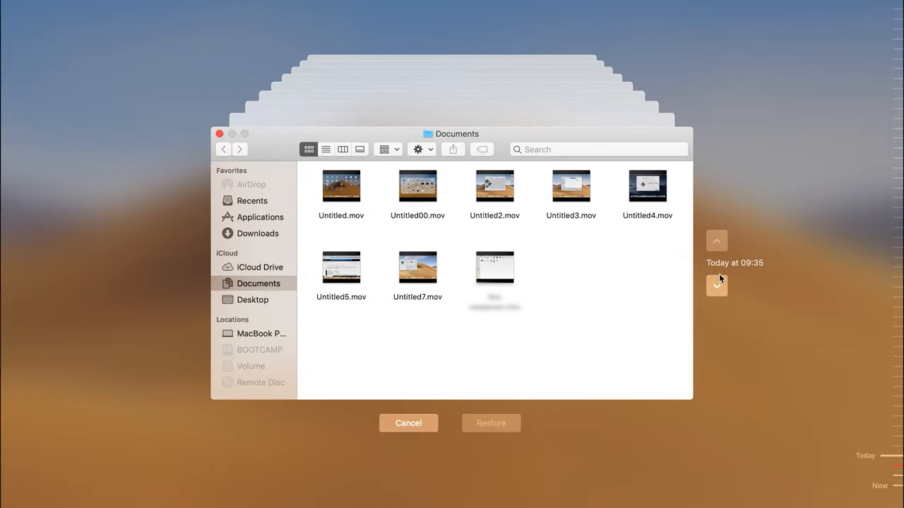
click(716, 240)
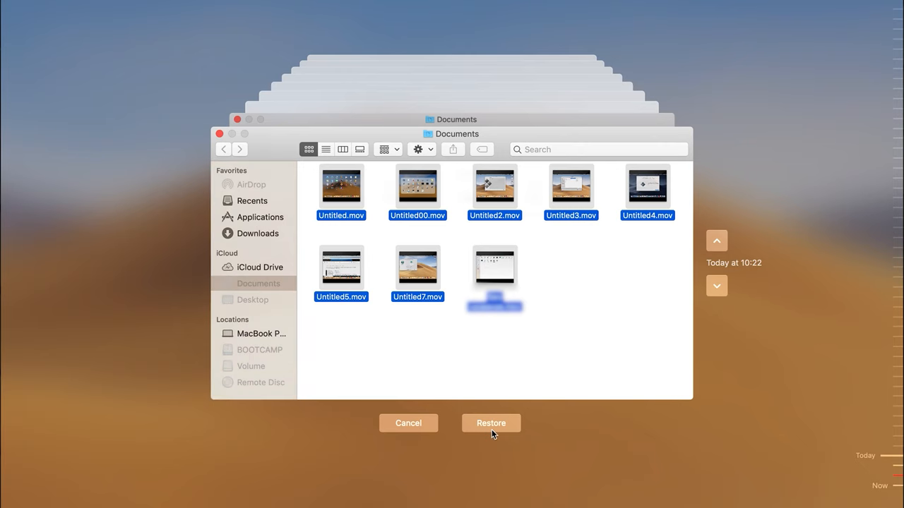
click(491, 423)
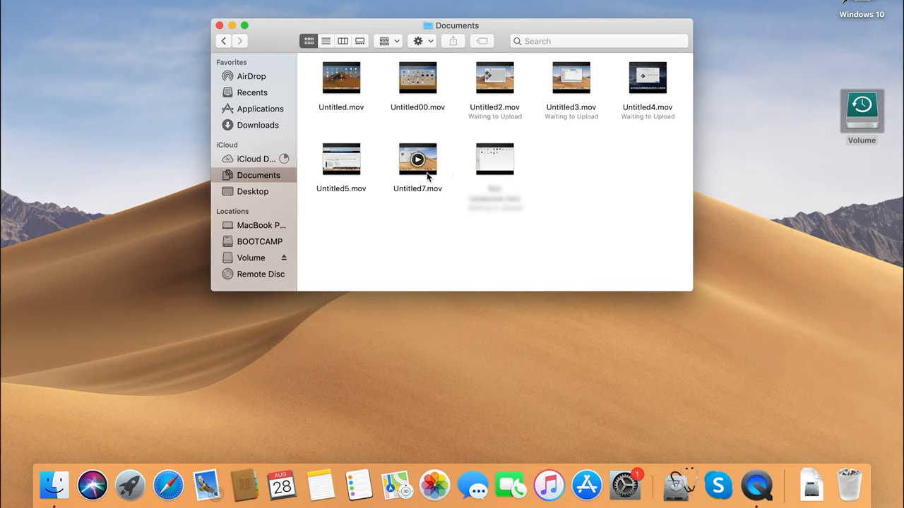
mouse_move(562, 138)
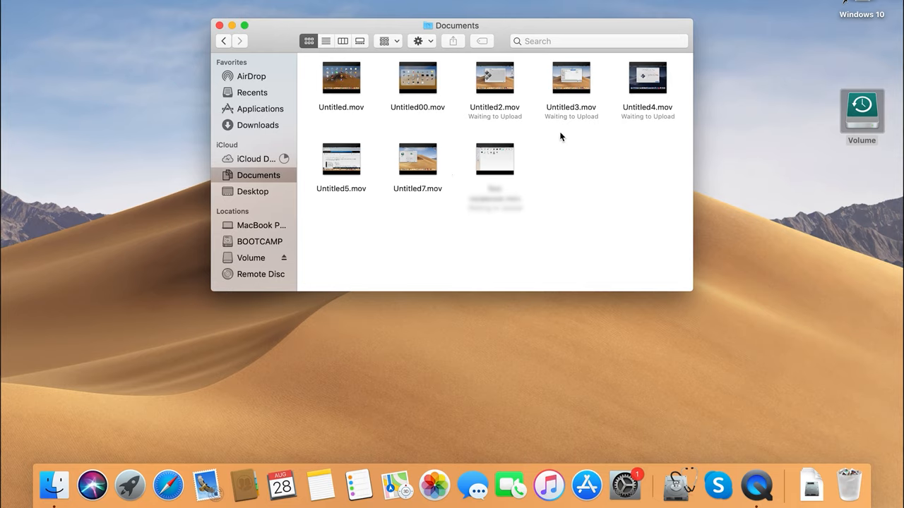
Review the restored Untitled .mov files in the Documents folder.
click(570, 77)
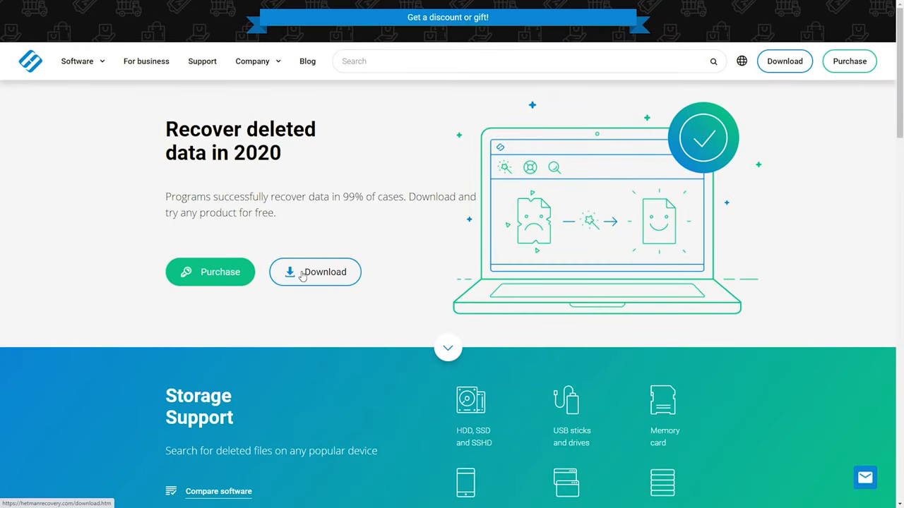
Reach the Partition Recovery 3.2 page from the Download list and start the installer download.
click(313, 272)
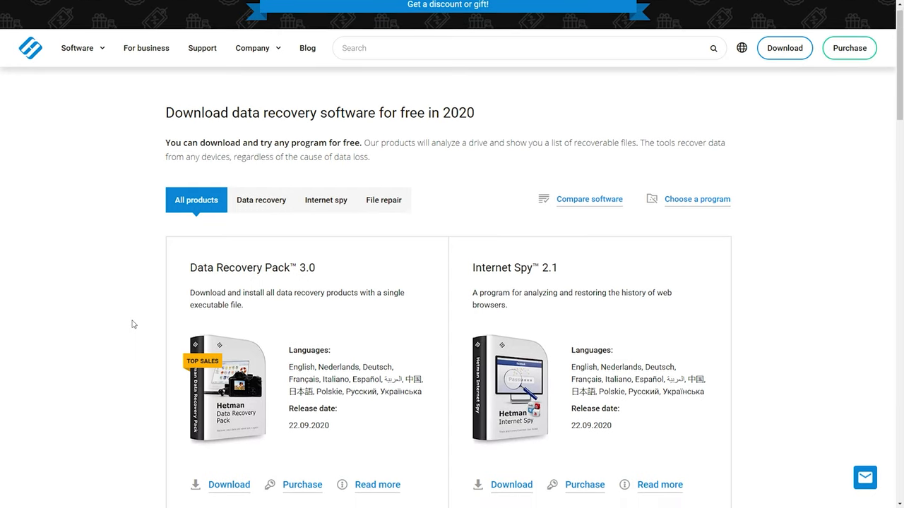
scroll(down, 3)
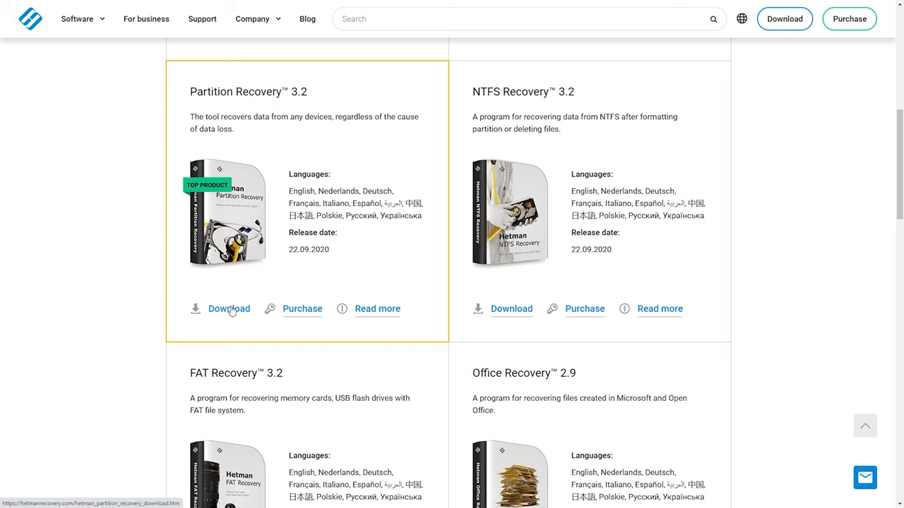
click(228, 308)
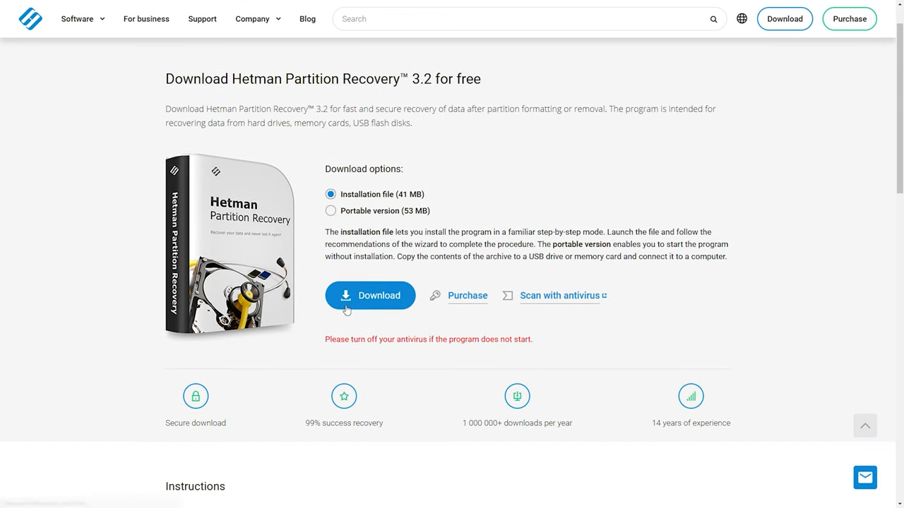
click(370, 295)
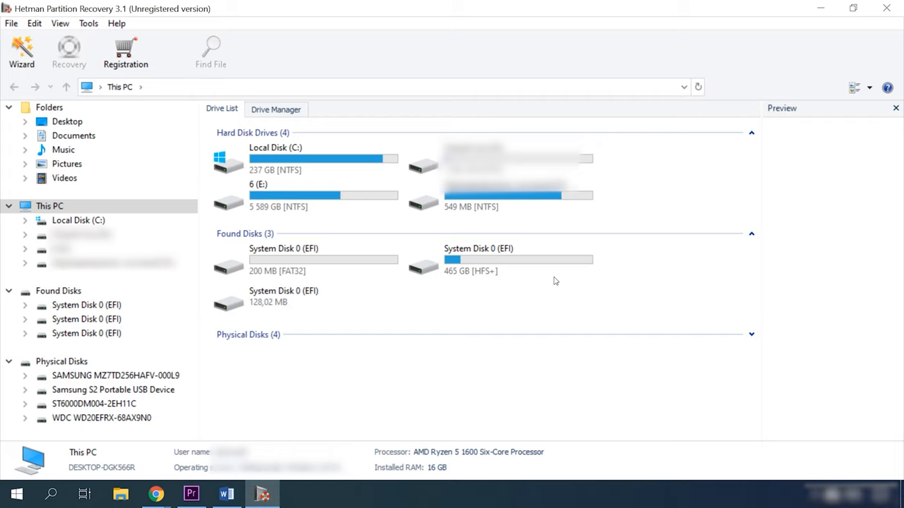
Run a Fast scan then Full analysis on HFS+ System Disk 0 (EFI) and browse to iCloud Drive Documents.
click(497, 260)
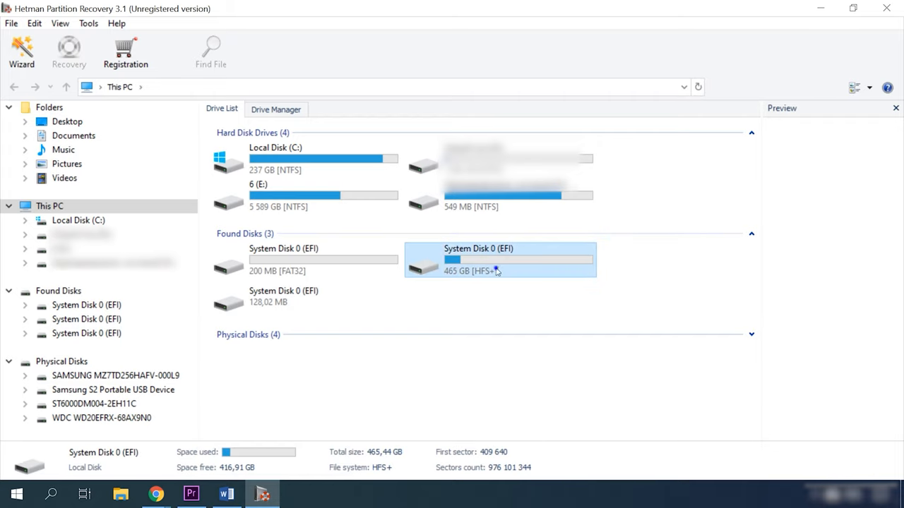
double_click(500, 259)
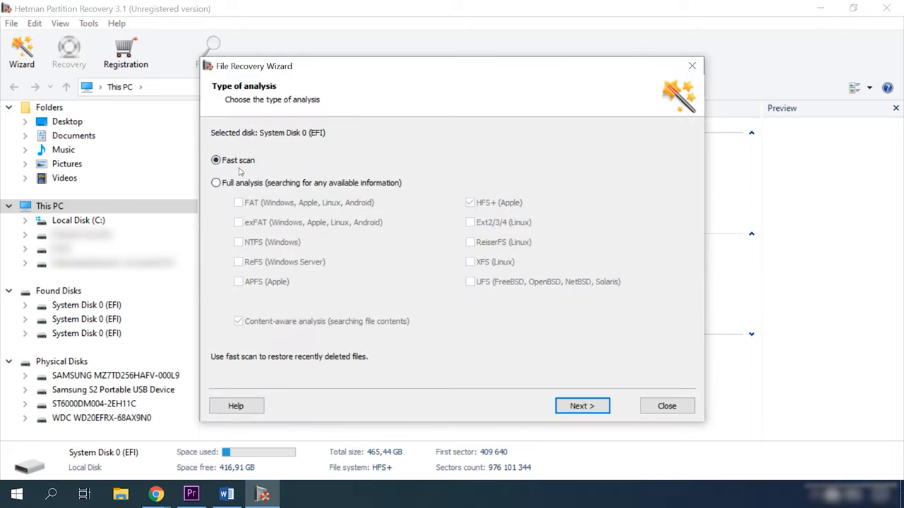
click(582, 405)
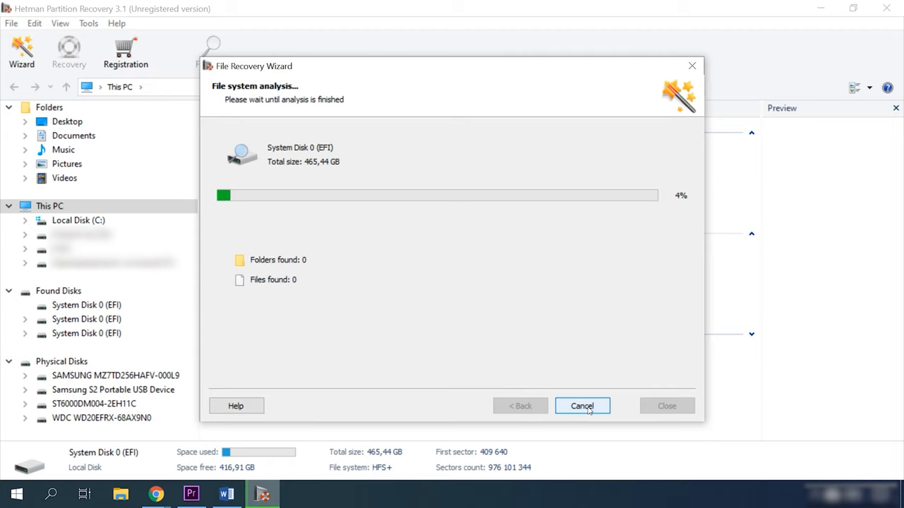
click(582, 405)
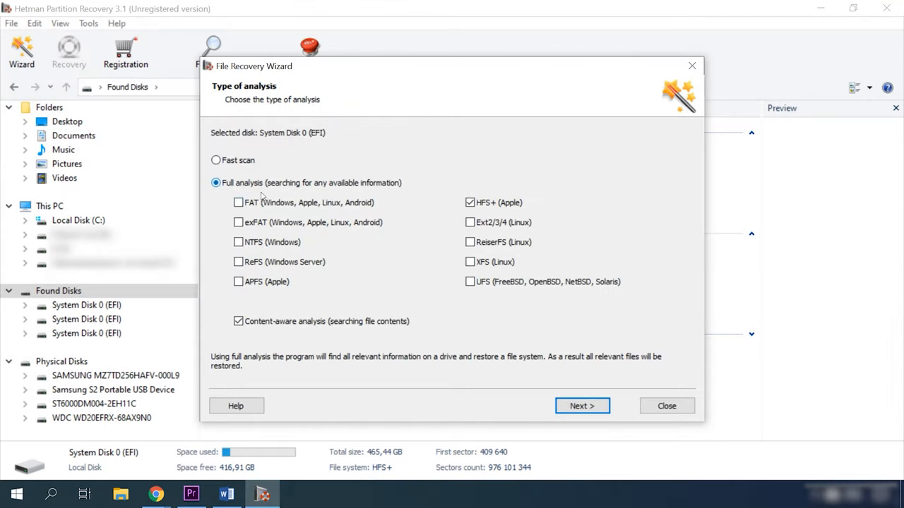
click(582, 405)
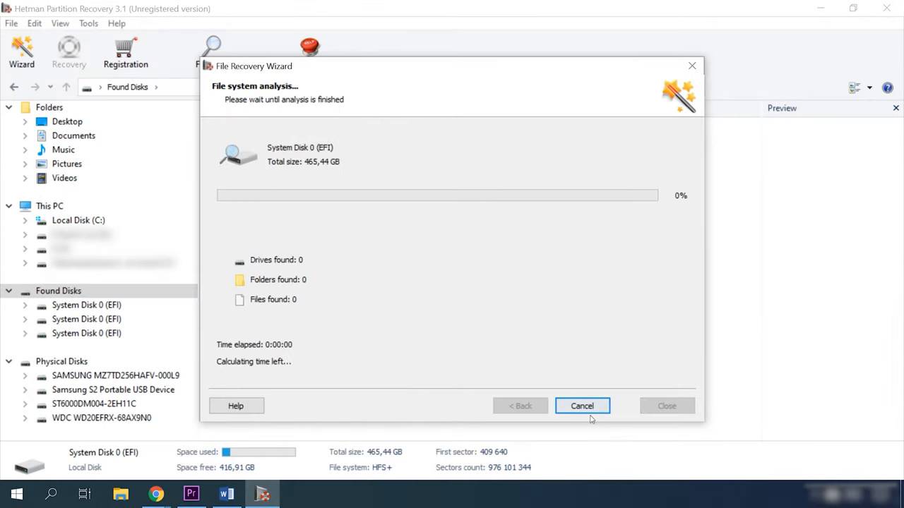
click(582, 407)
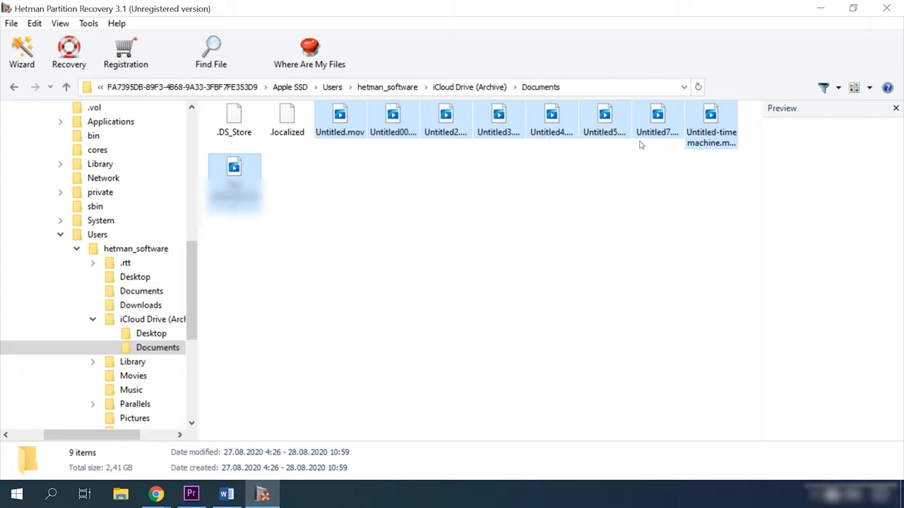
Recover the nine Documents files, including Untitled-time machine.mov, to hard disk D:\ with folder structure kept.
click(710, 116)
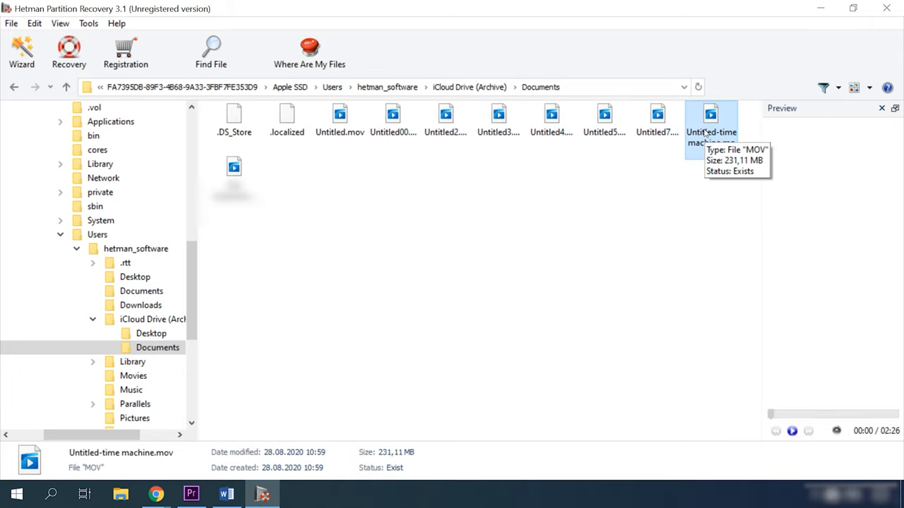
click(711, 116)
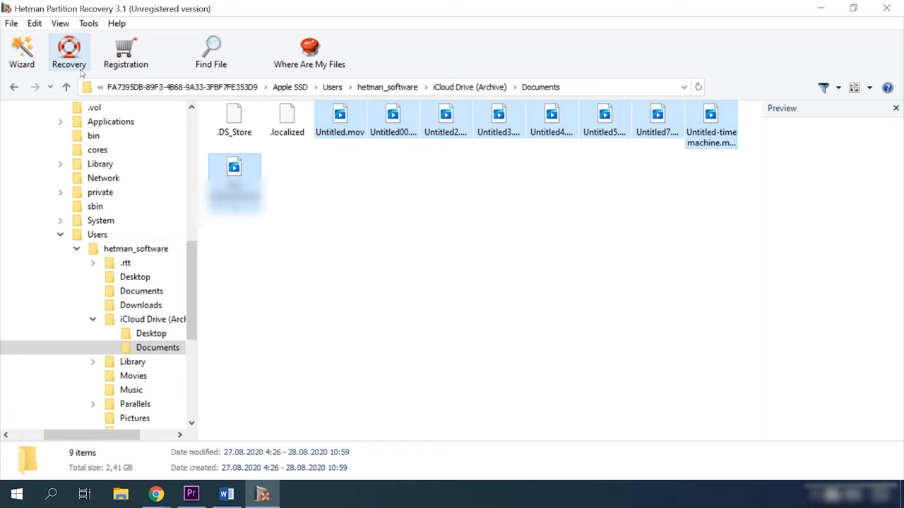
click(67, 51)
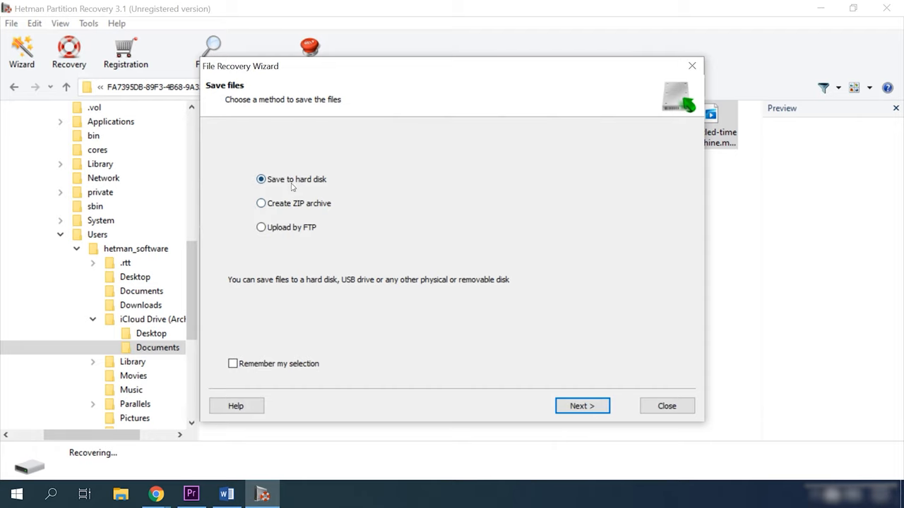
click(582, 405)
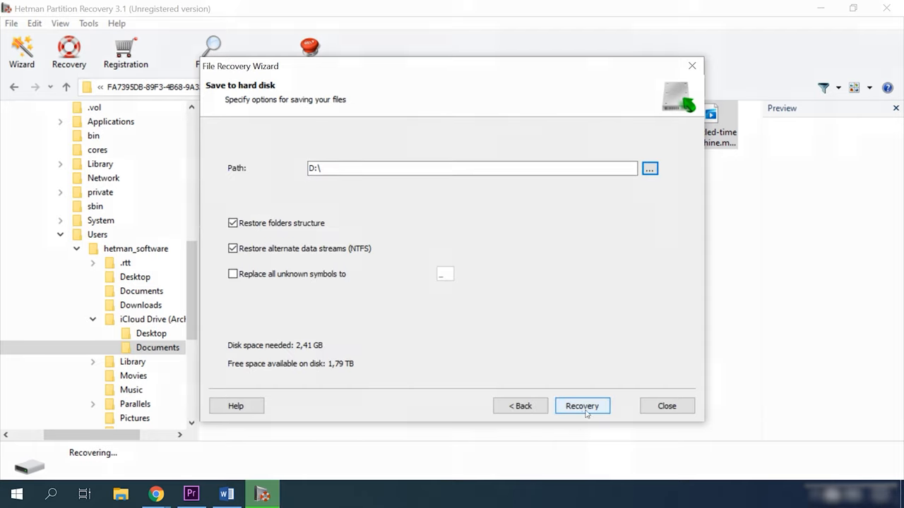
click(582, 406)
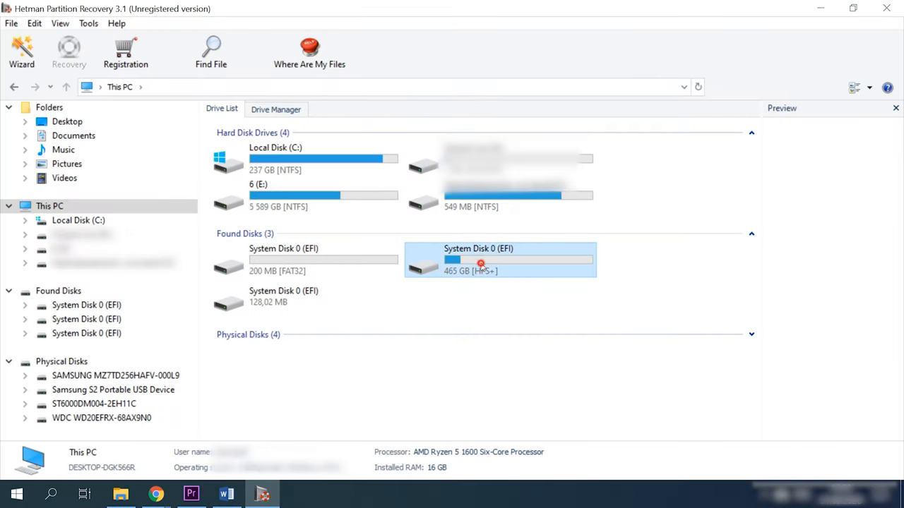
Set up a partial, sector-based image of System Disk 0 (EFI) saved to E:\System Disk 0 (EFI).dsk.
right_click(480, 264)
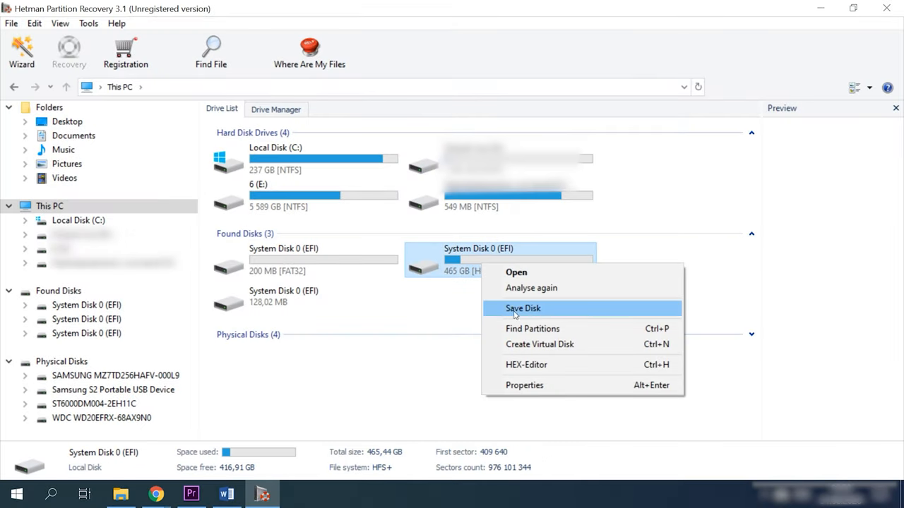
click(523, 308)
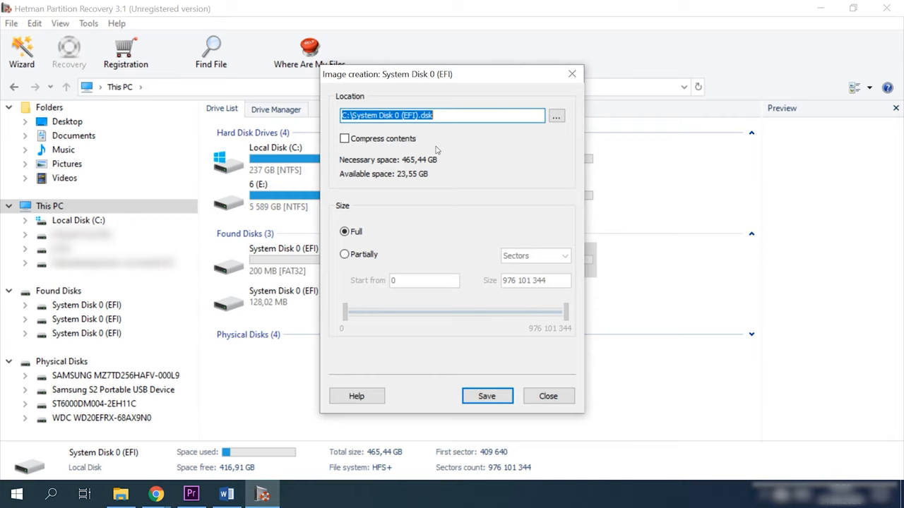
mouse_move(556, 125)
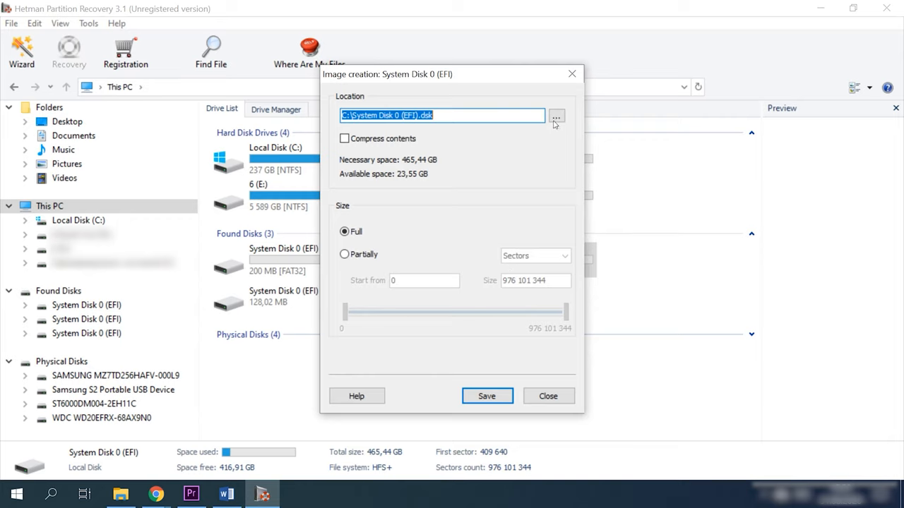
click(557, 116)
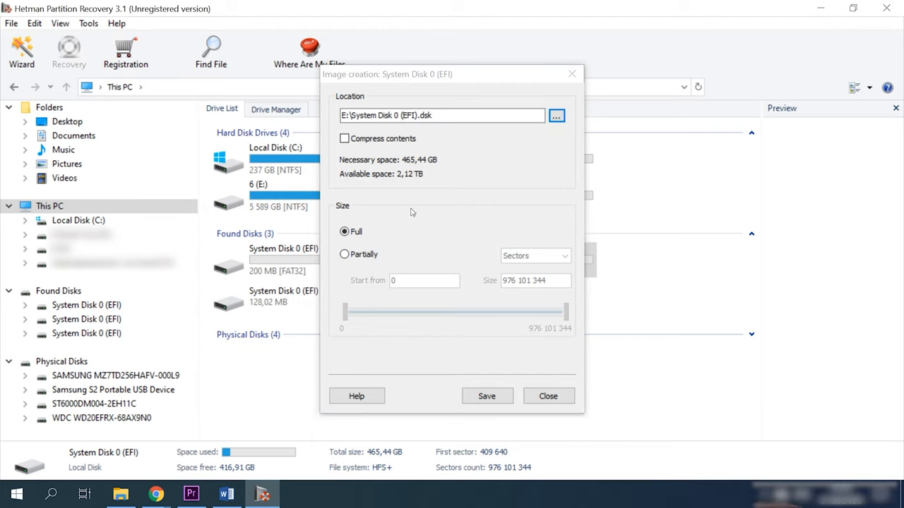
click(344, 254)
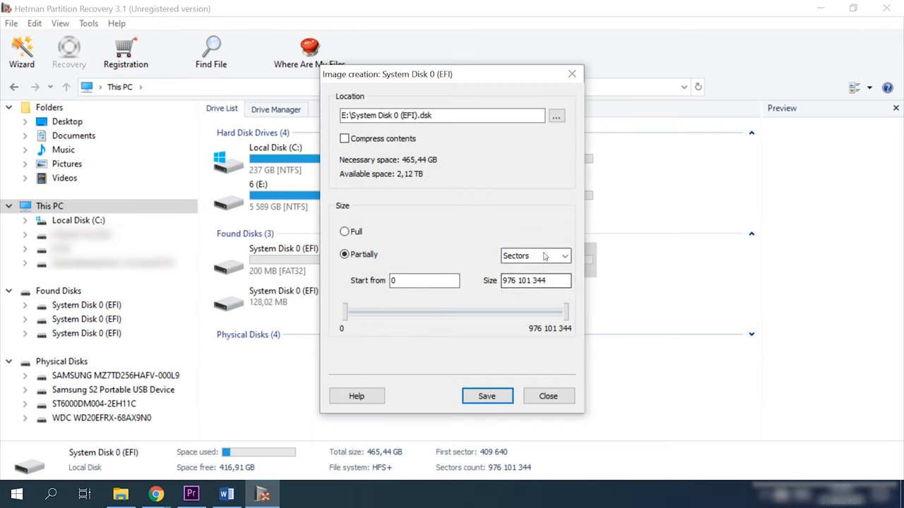
click(535, 256)
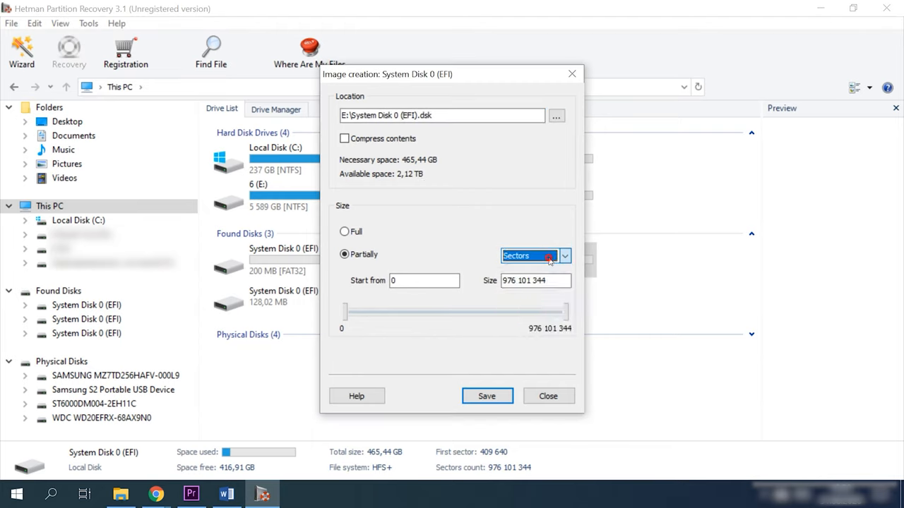
click(345, 231)
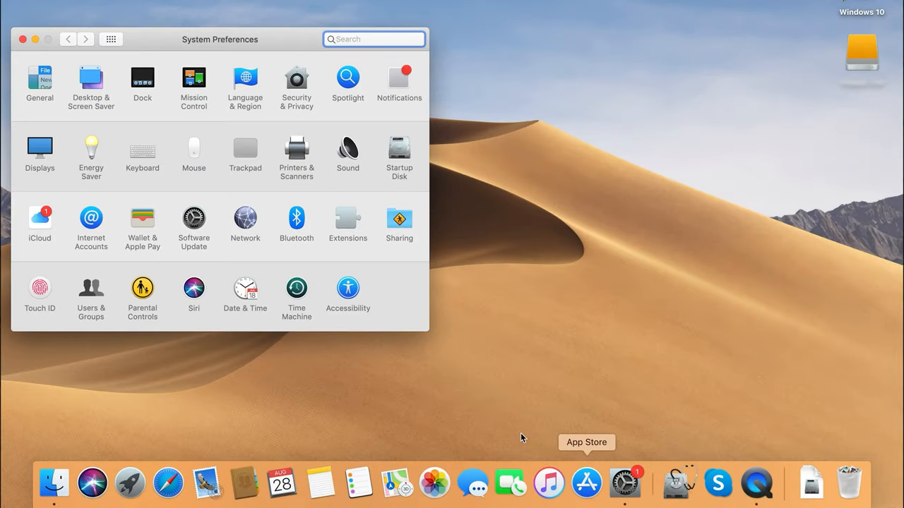
Choose the external drive as the Time Machine backup disk and approve erasing it.
click(297, 290)
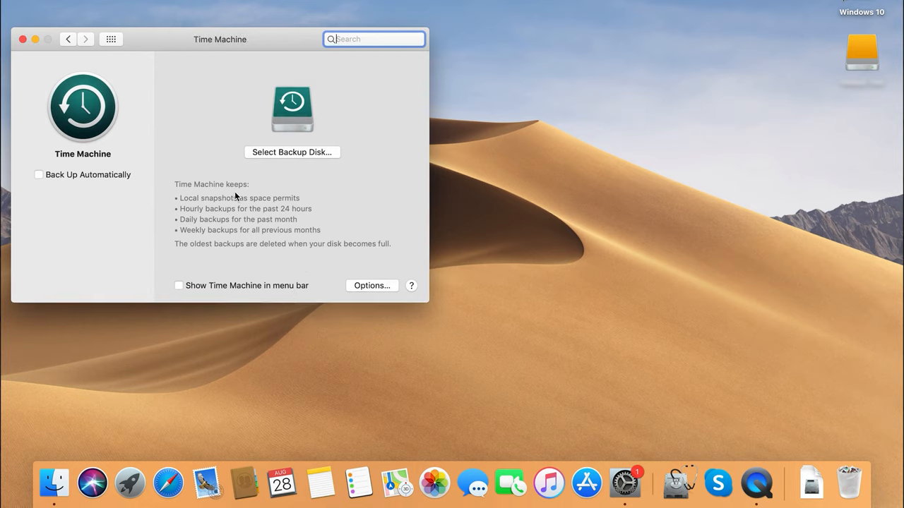
click(291, 152)
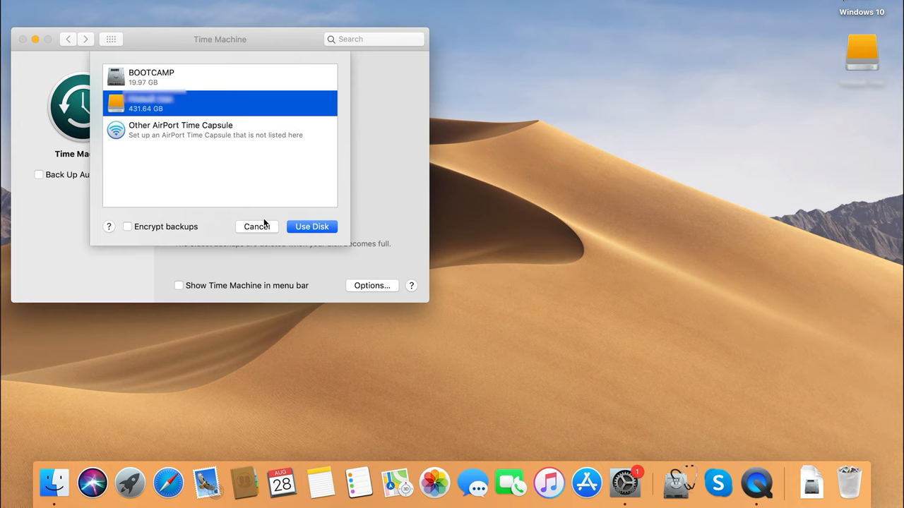
click(310, 226)
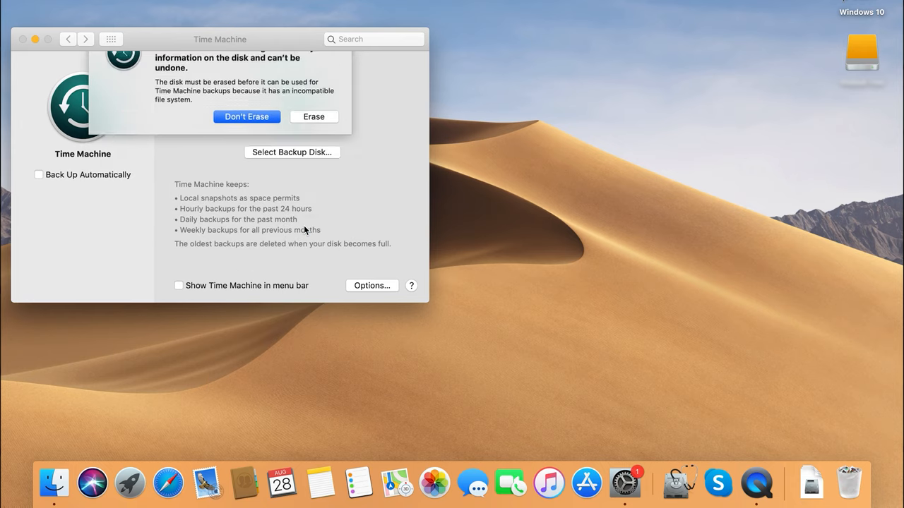
click(313, 116)
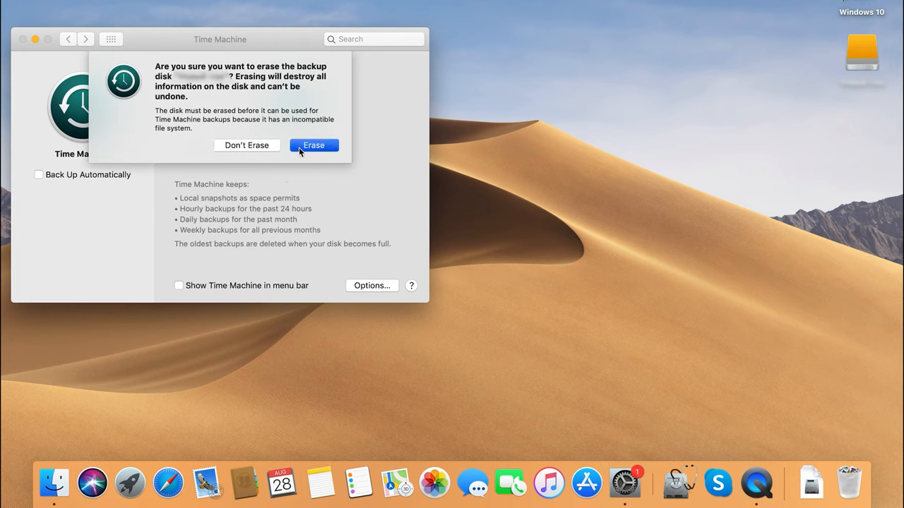
click(313, 144)
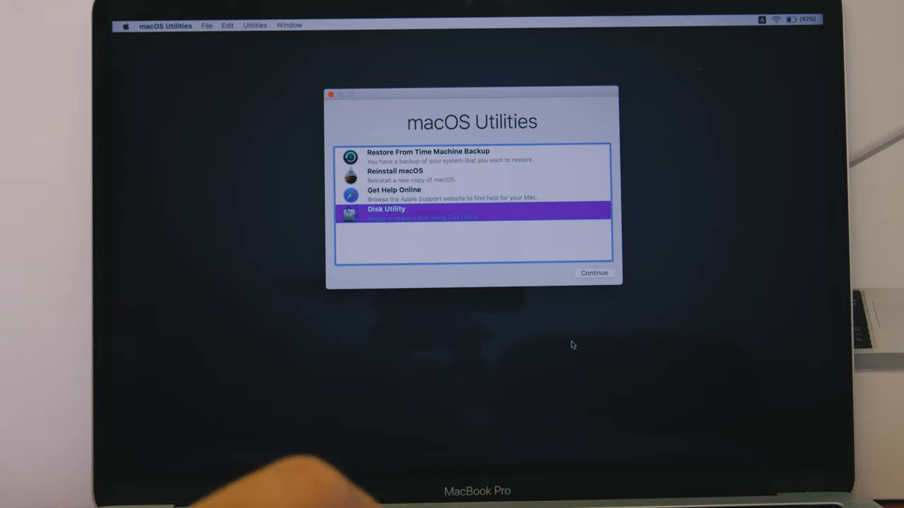
Bring up an APFS erase of the internal Apple SSD in Disk Utility from Recovery.
click(594, 274)
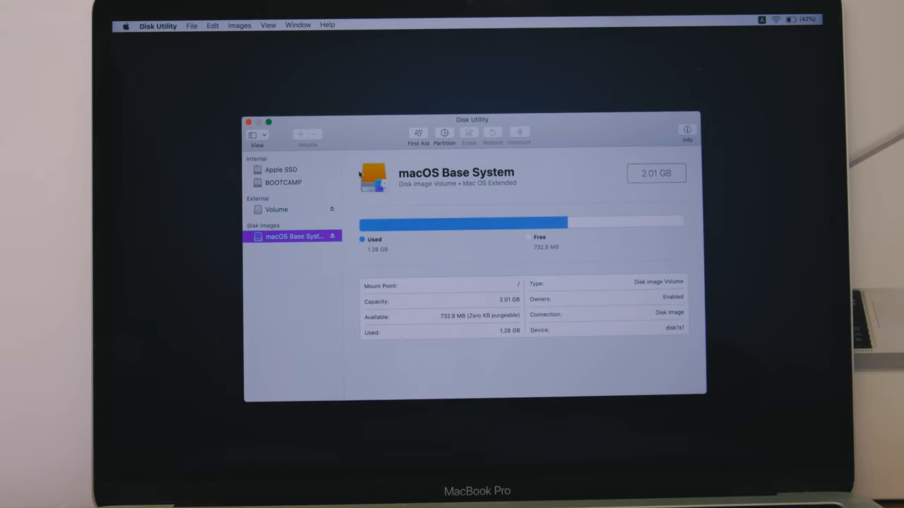
click(281, 169)
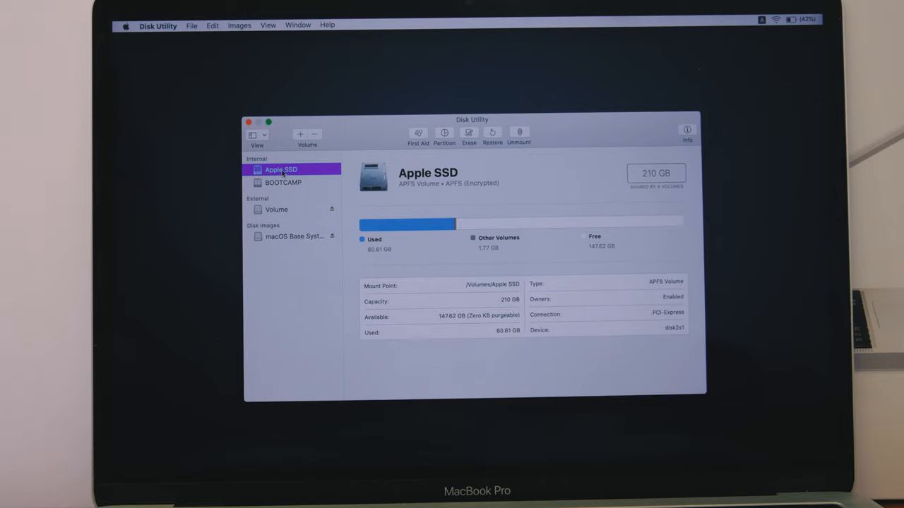
mouse_move(469, 133)
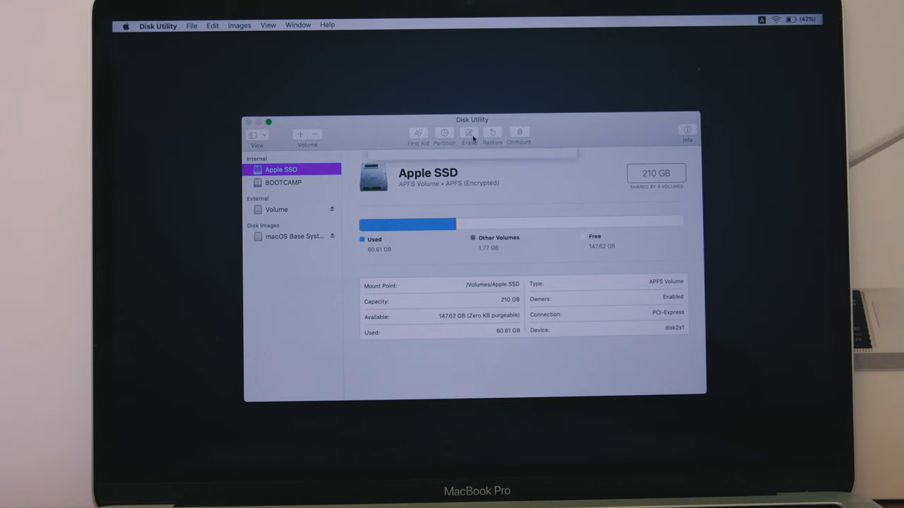
click(469, 134)
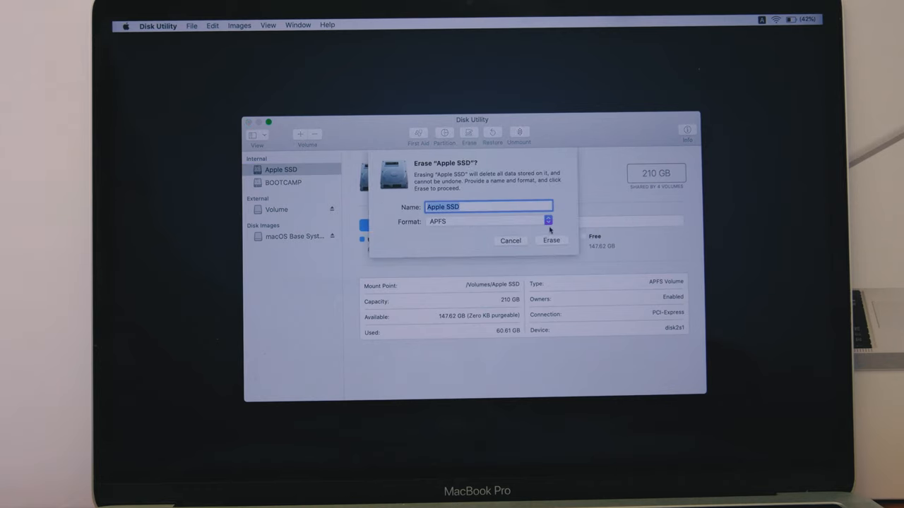
click(548, 220)
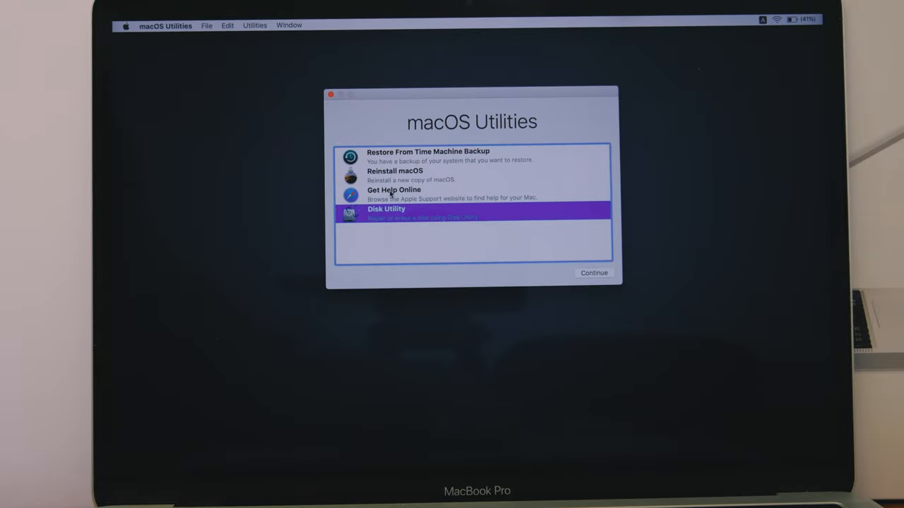
Start Reinstall macOS from the Recovery utilities list.
click(396, 175)
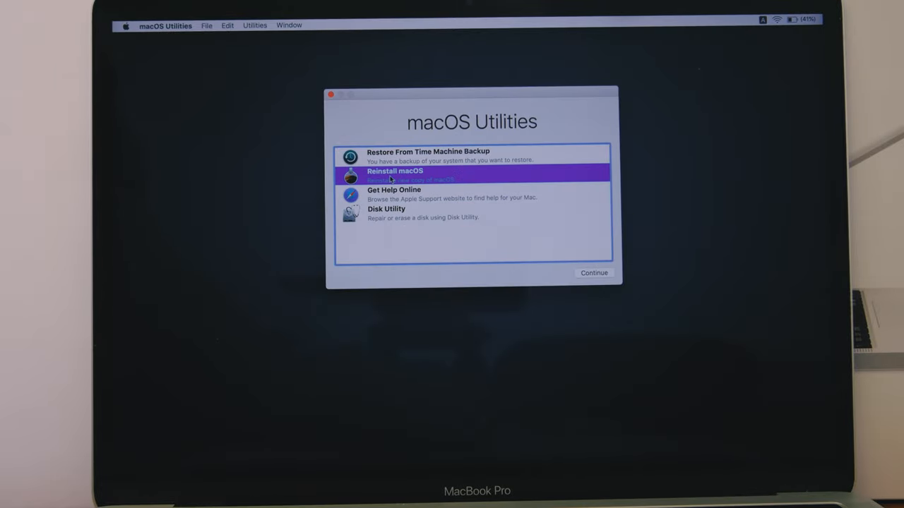
mouse_move(565, 286)
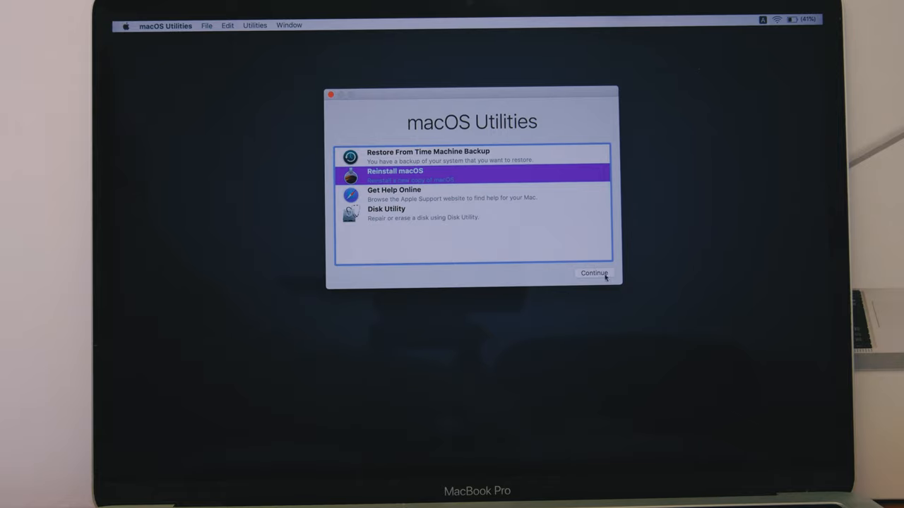
click(593, 274)
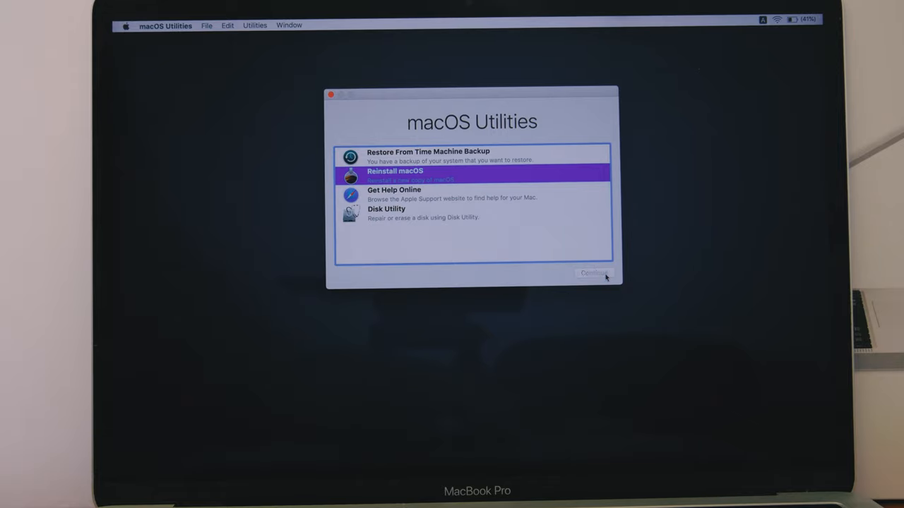
click(593, 274)
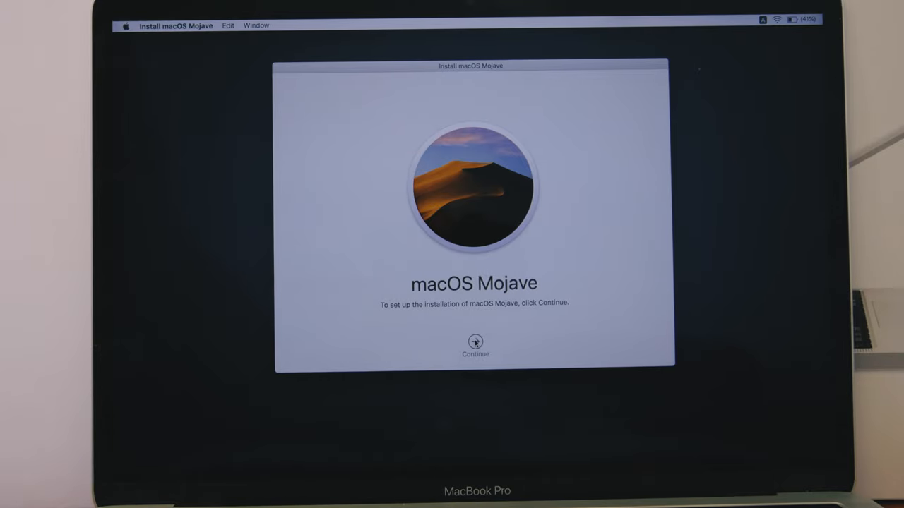
Advance the Mojave installer past its welcome screen and agree to the license.
click(475, 346)
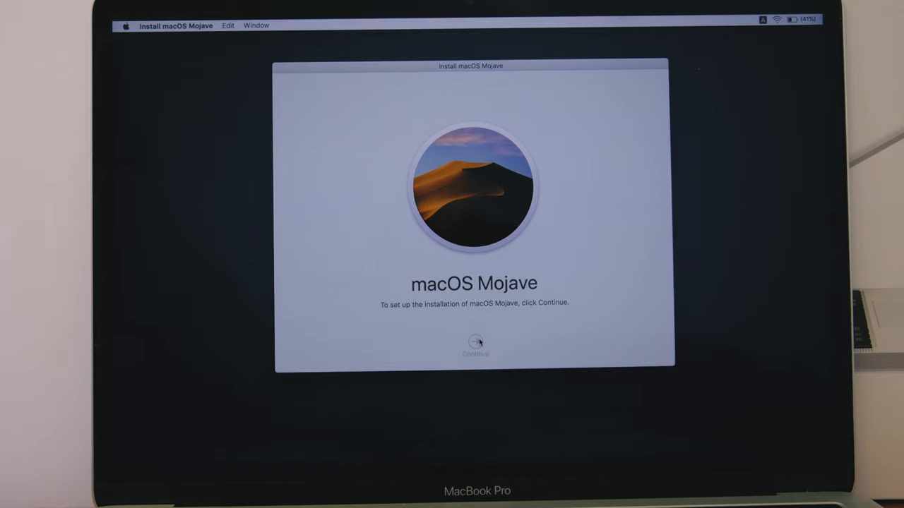
click(475, 343)
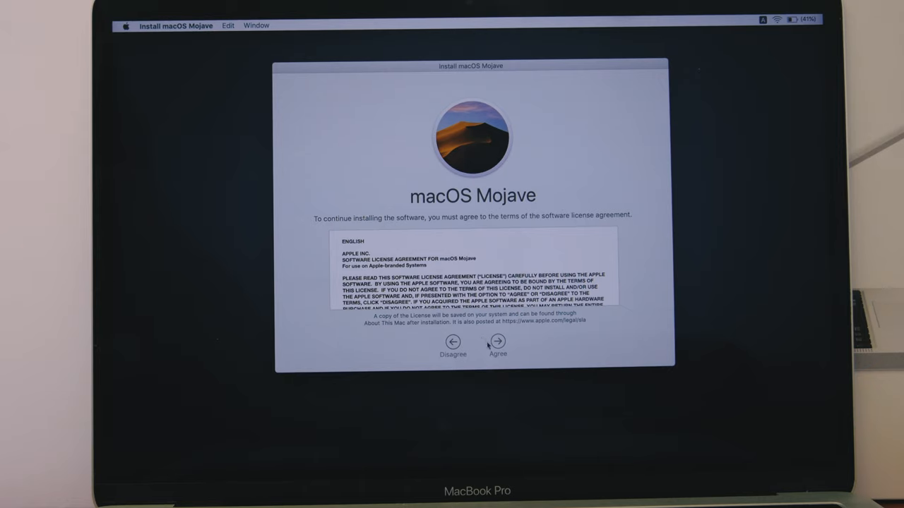
click(497, 346)
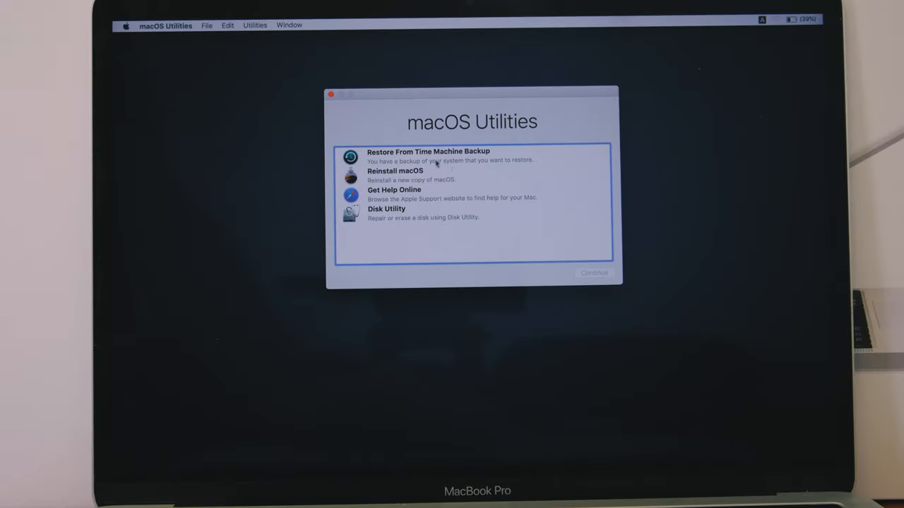
Start a Time Machine restore from Volume using the August 28, 2020 backup.
click(429, 155)
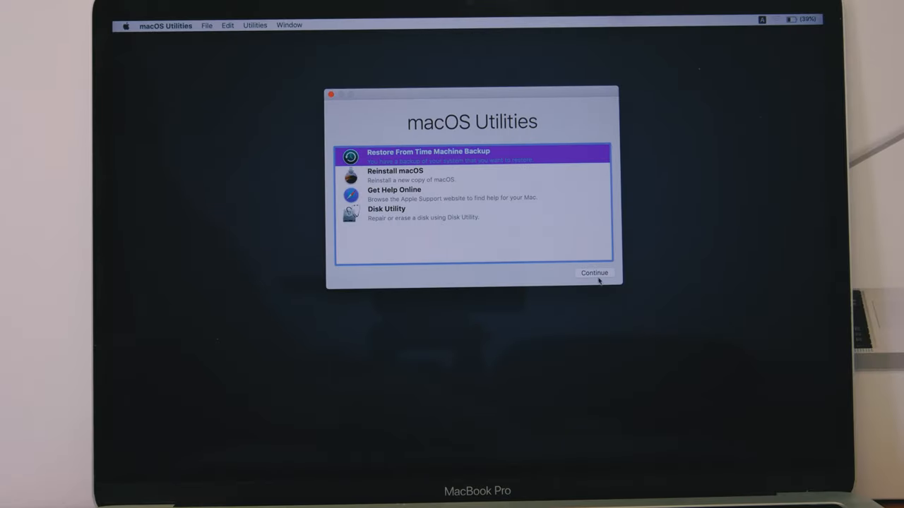
click(593, 273)
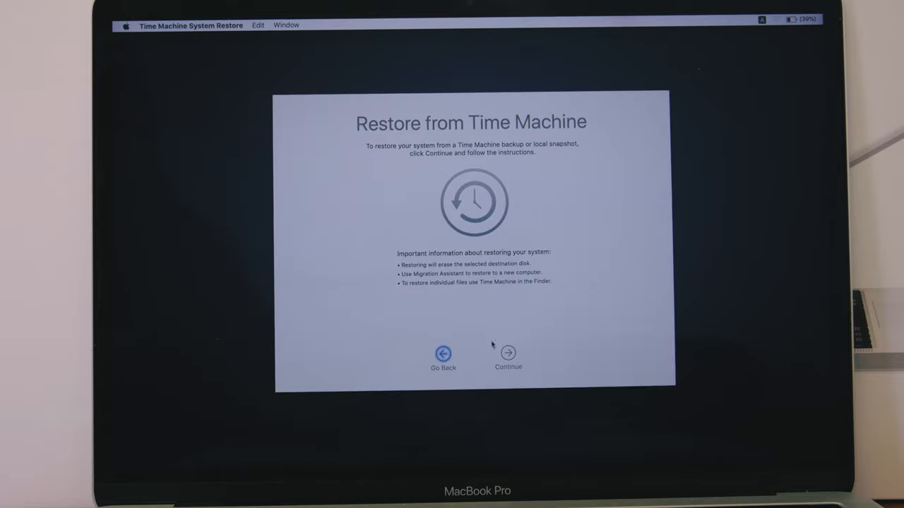
click(509, 353)
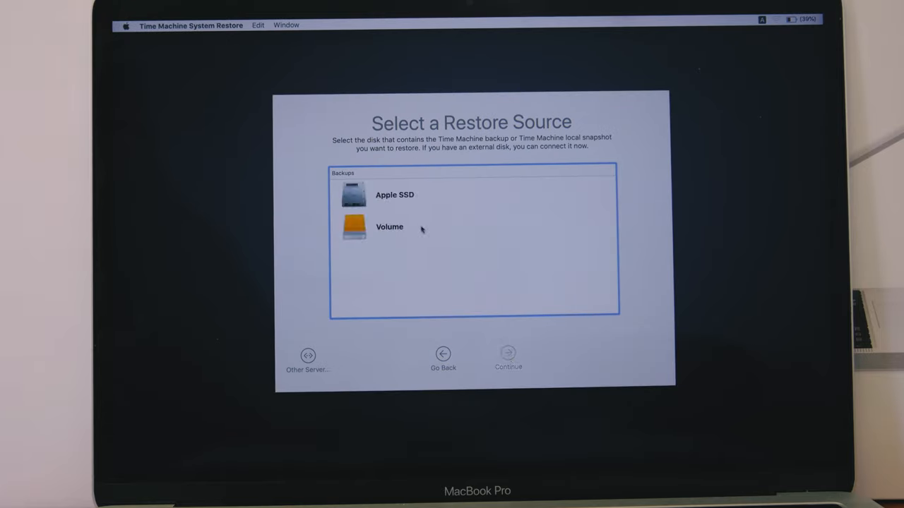
click(390, 226)
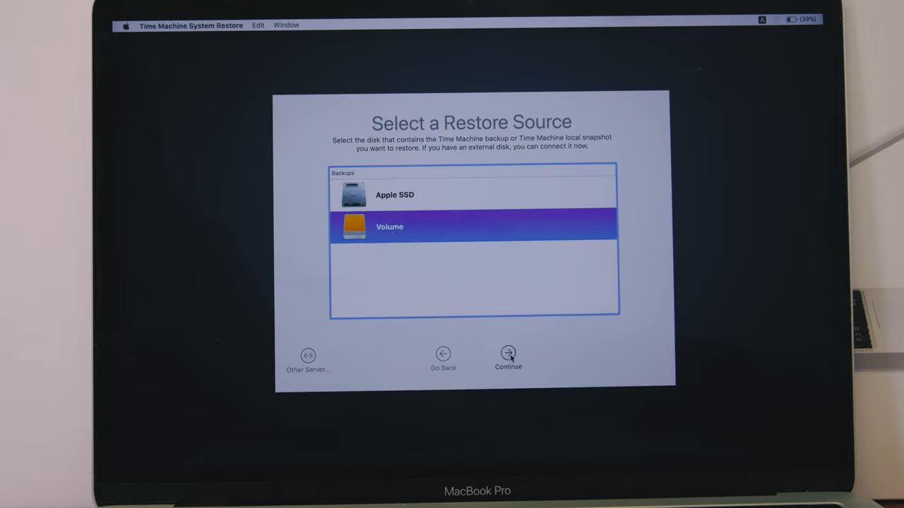
click(508, 358)
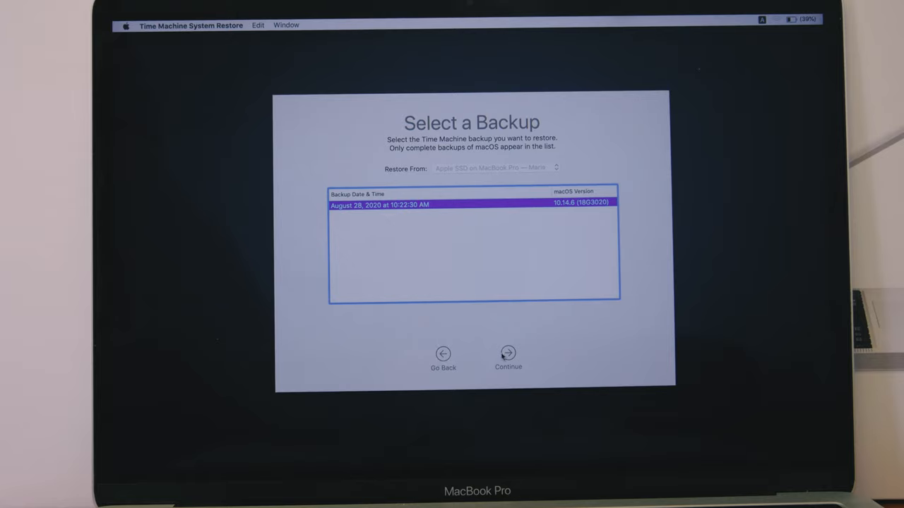
mouse_move(508, 361)
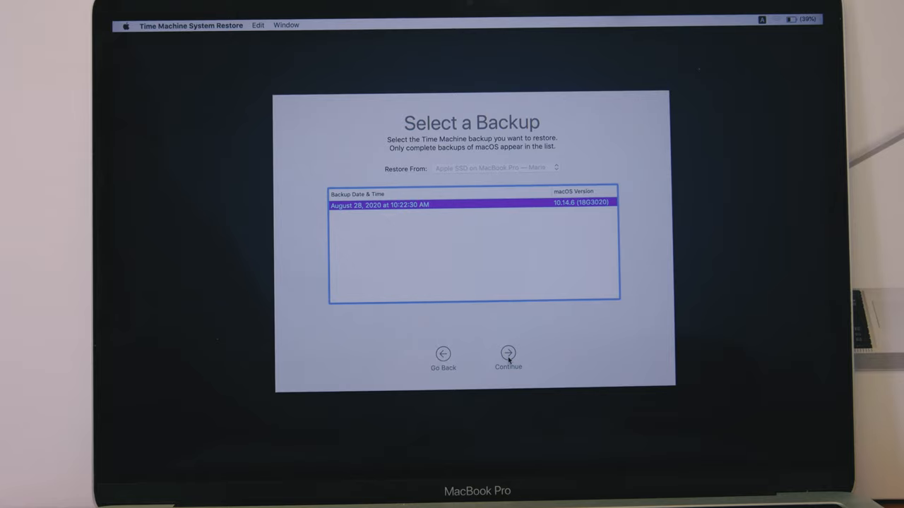
click(509, 353)
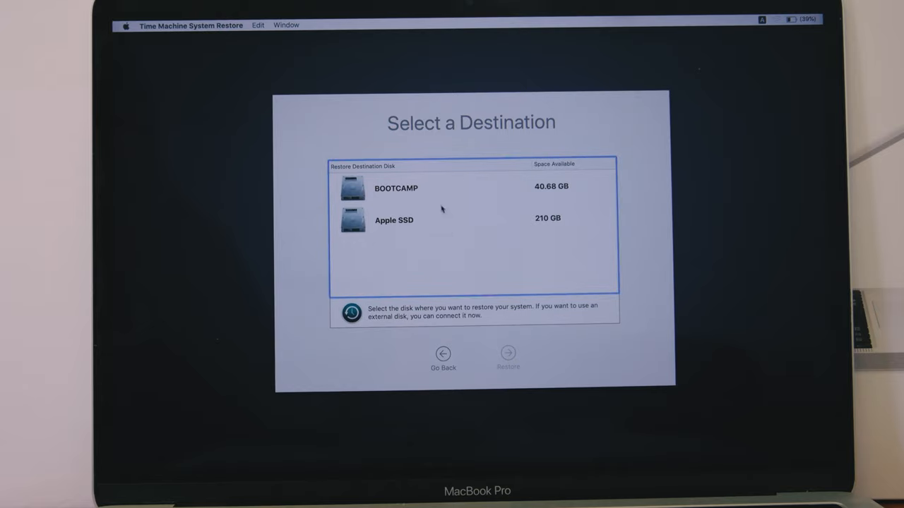
Choose Apple SSD as the restore destination and enter its unlock password.
click(393, 221)
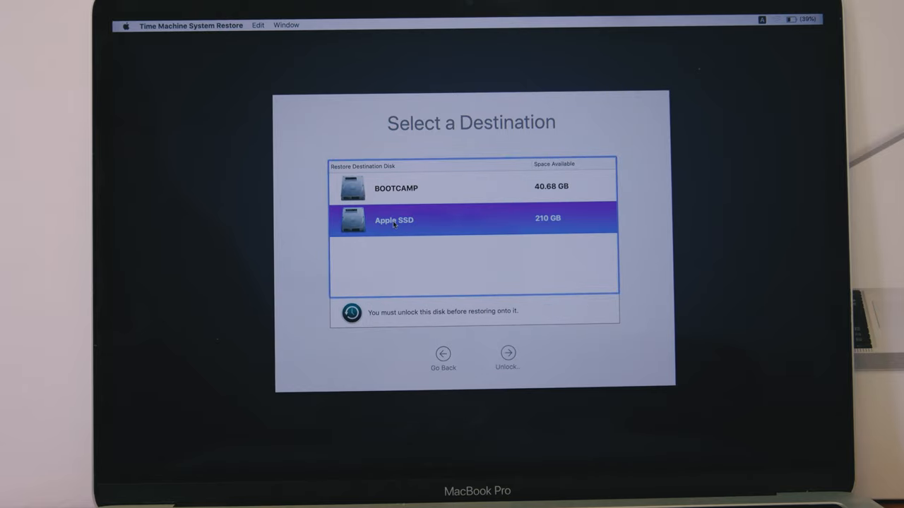
mouse_move(508, 372)
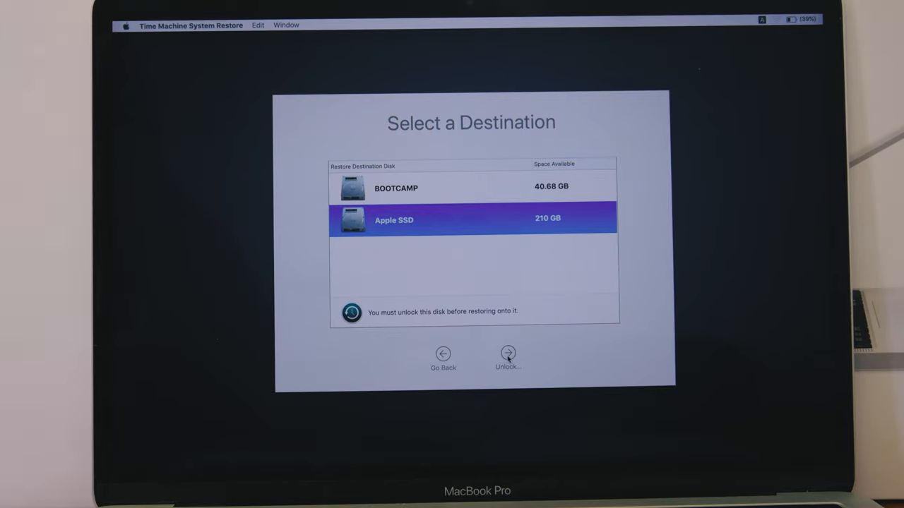
click(509, 353)
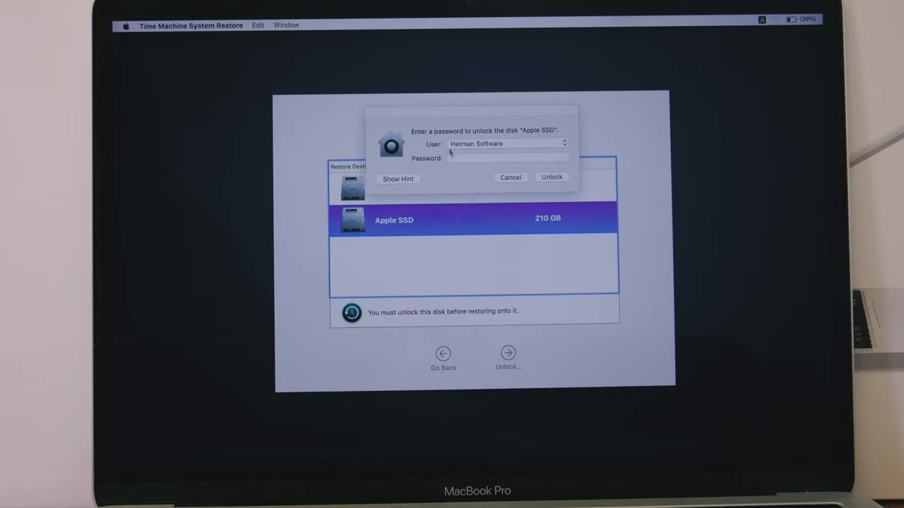
click(507, 158)
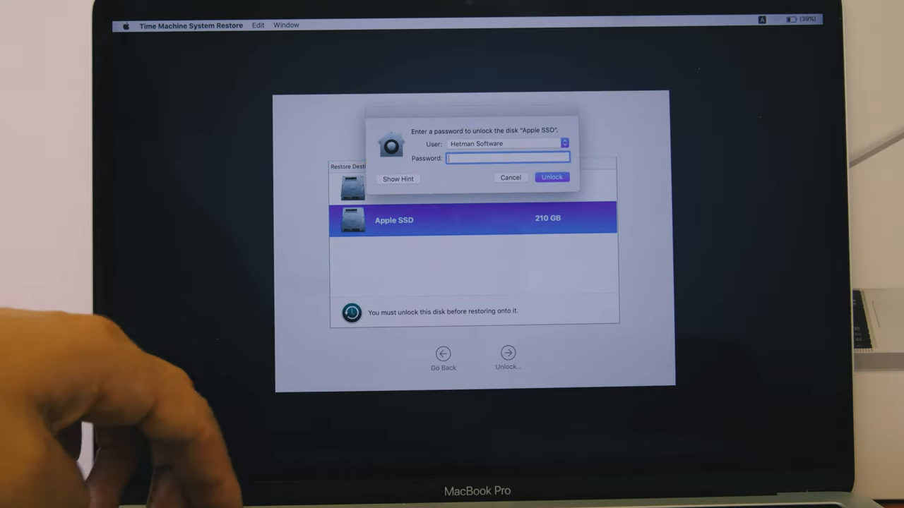
text(••••)
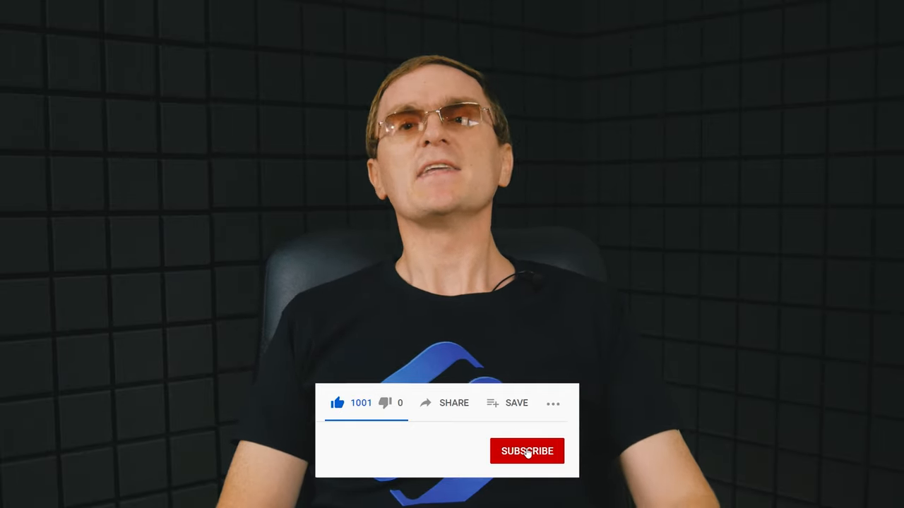
click(527, 452)
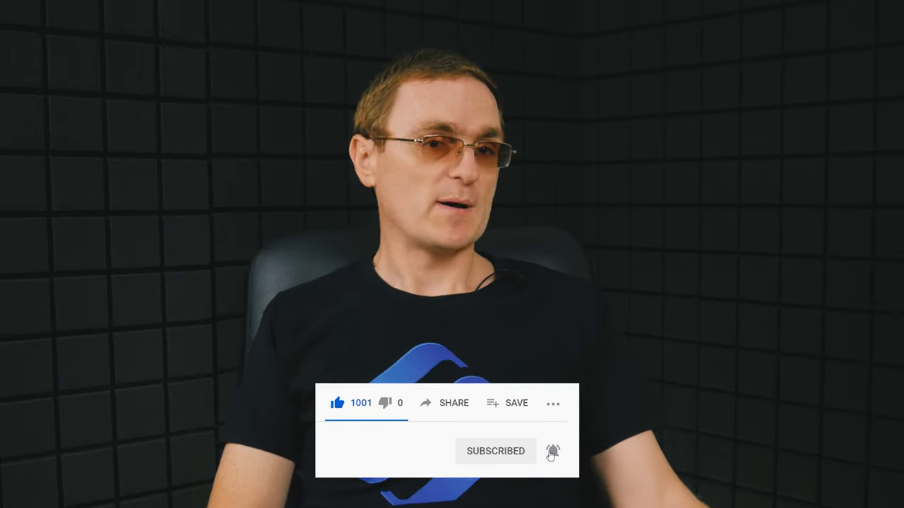